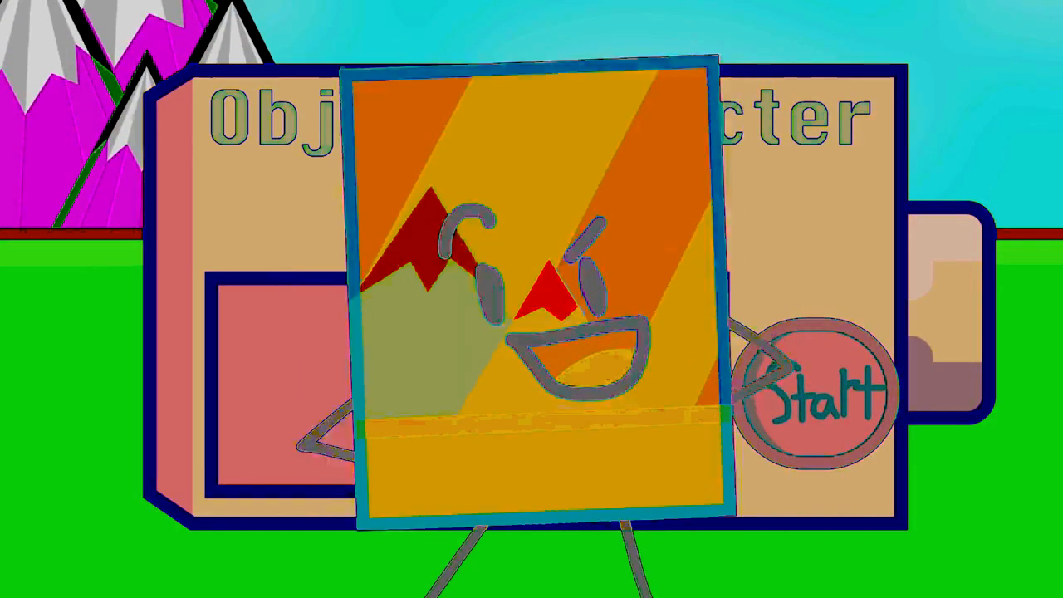
{"action": "left_click", "coordinate": [814, 390]}
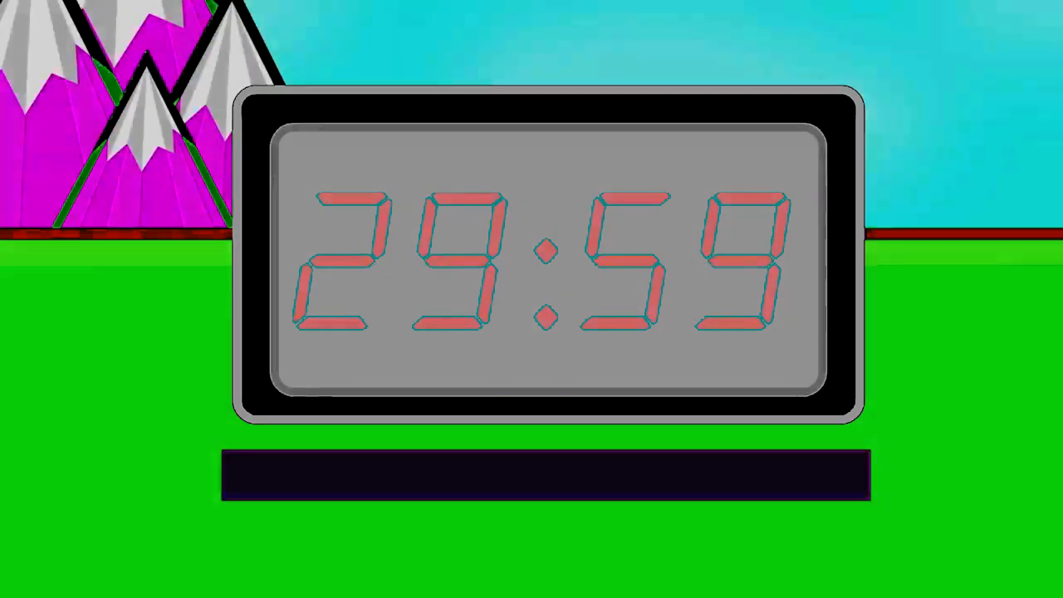